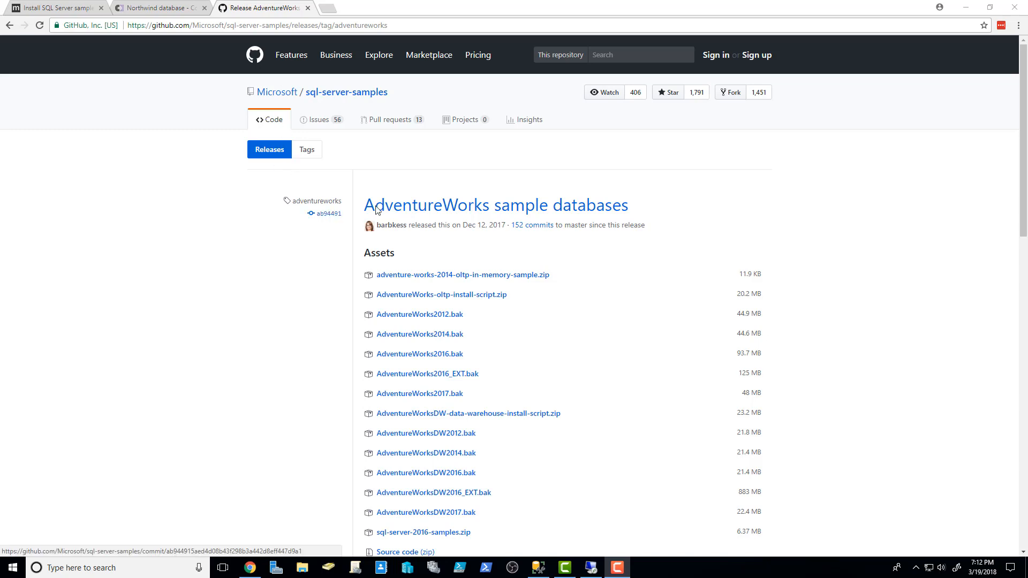
pyautogui.moveTo(476, 400)
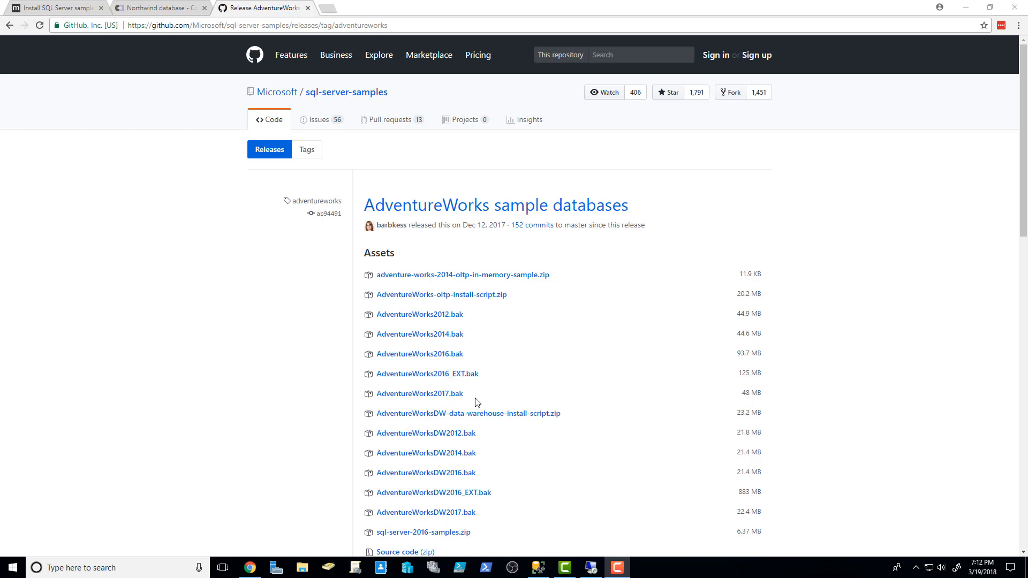
pyautogui.moveTo(259, 250)
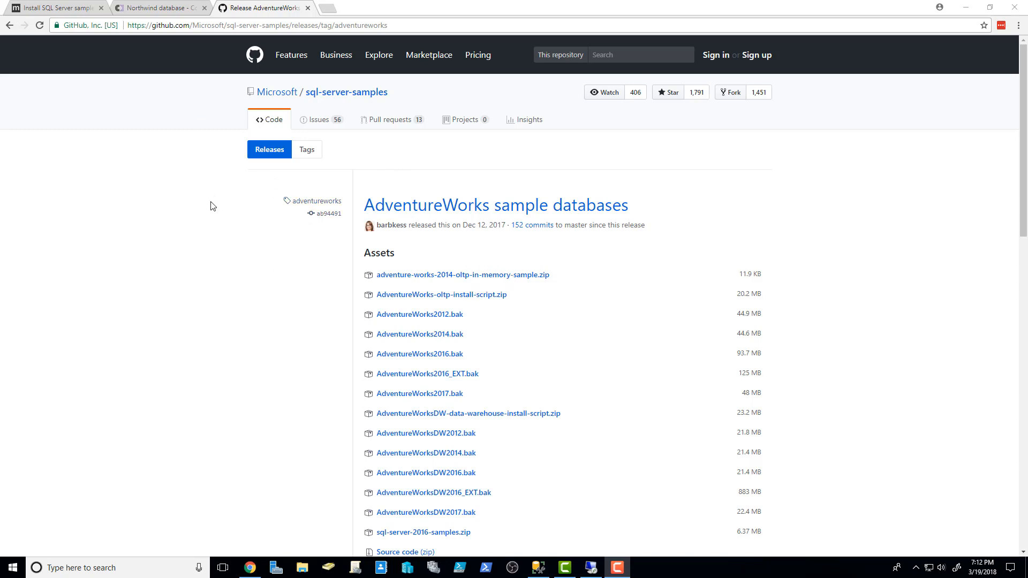
pyautogui.moveTo(194, 254)
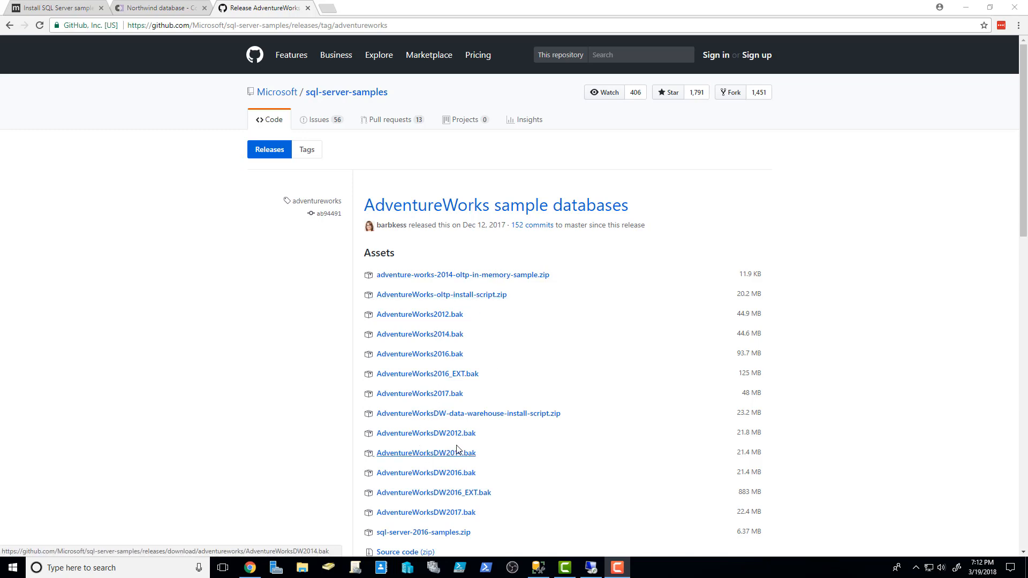
pyautogui.moveTo(430, 390)
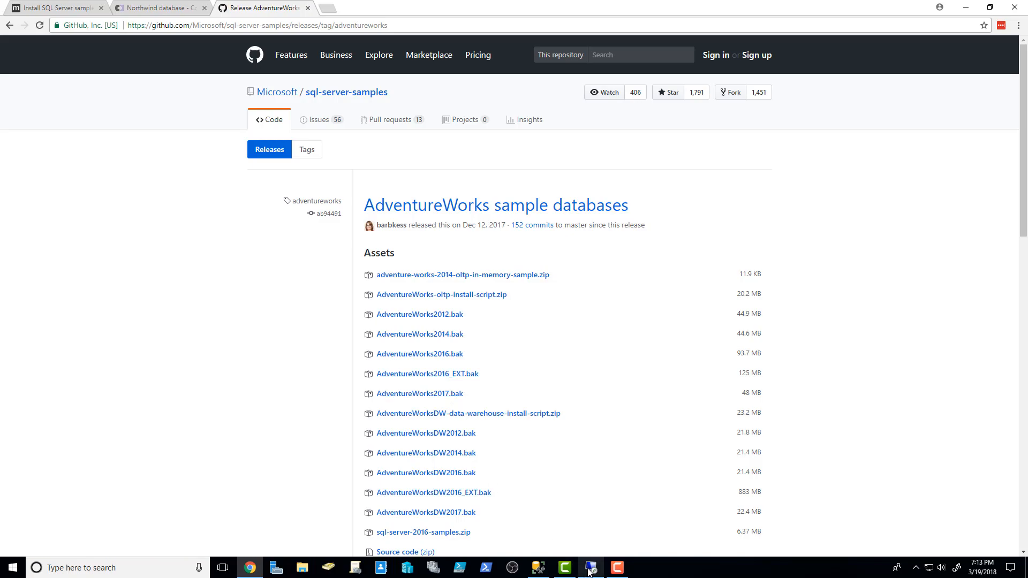
# Step: Copy AdventureWorks2017 (1).bak from \\nanostorm\Data into a new C:\BackupRestore folder
pyautogui.click(590, 567)
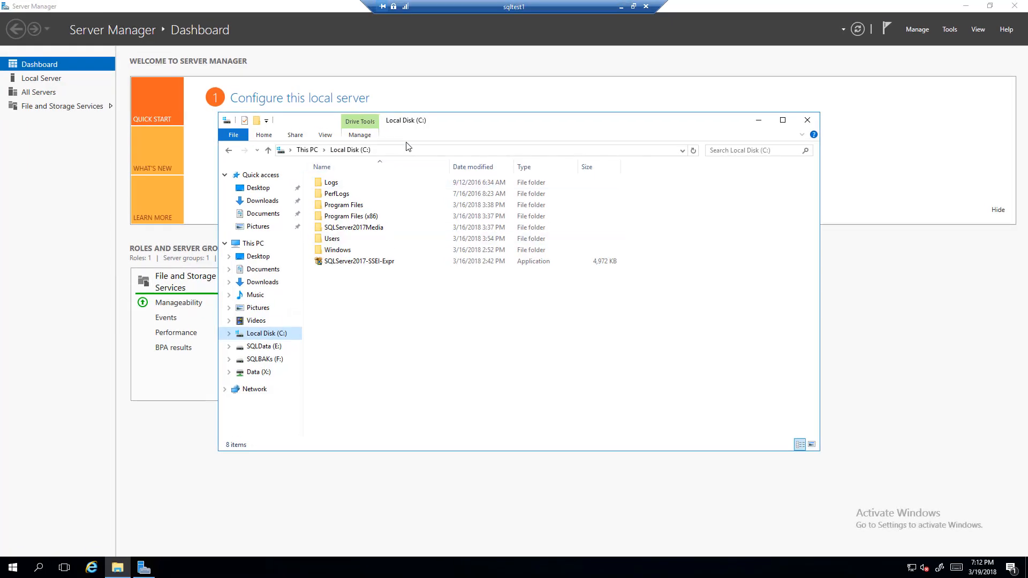
pyautogui.write('\\\\na')
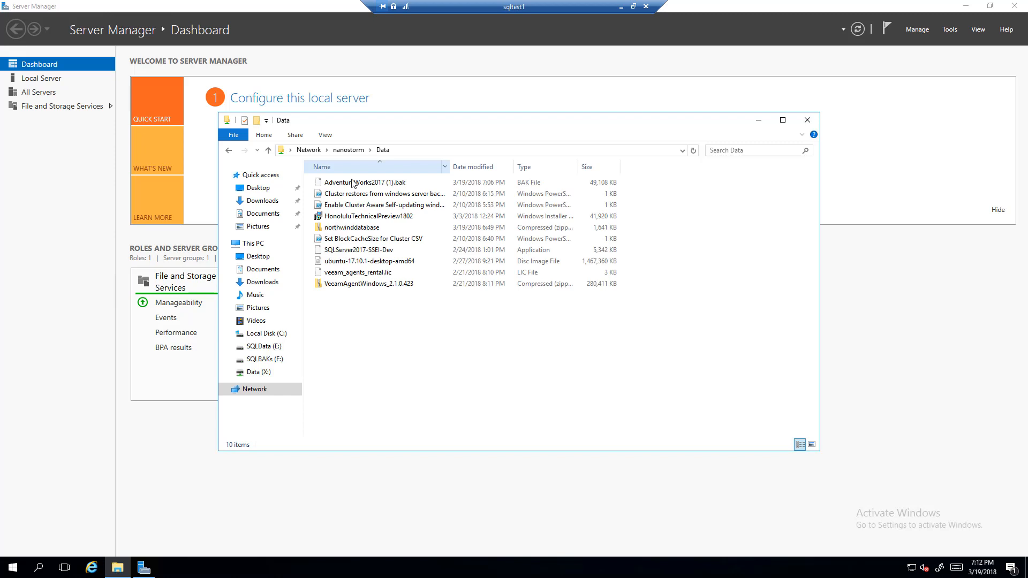
pyautogui.click(261, 333)
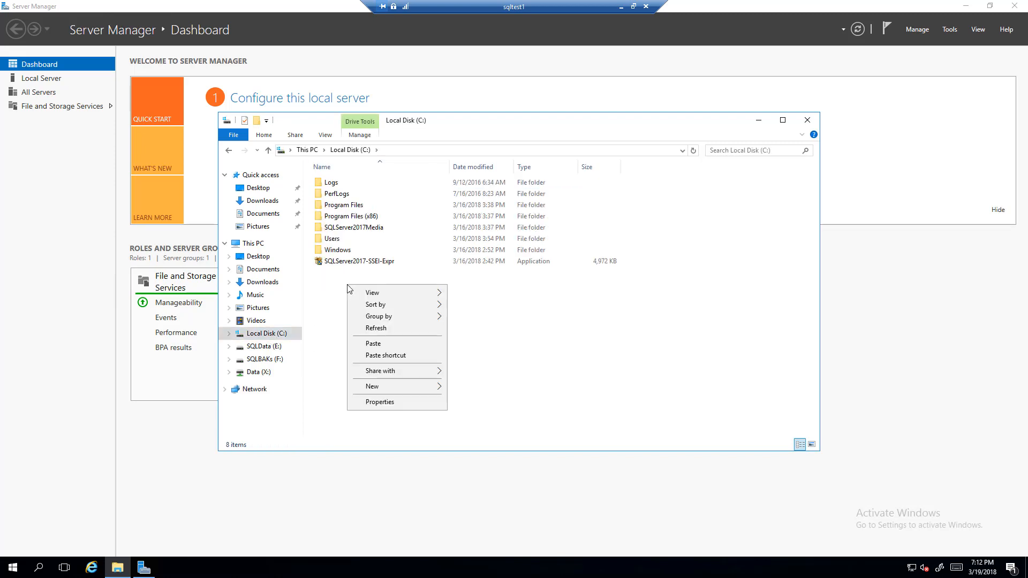
pyautogui.click(371, 386)
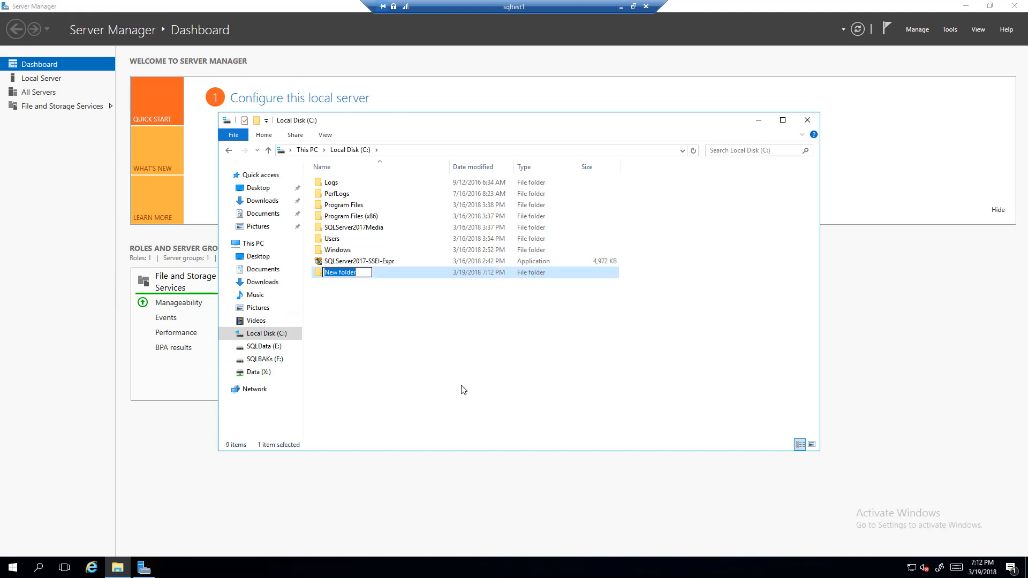
pyautogui.write('BackupR')
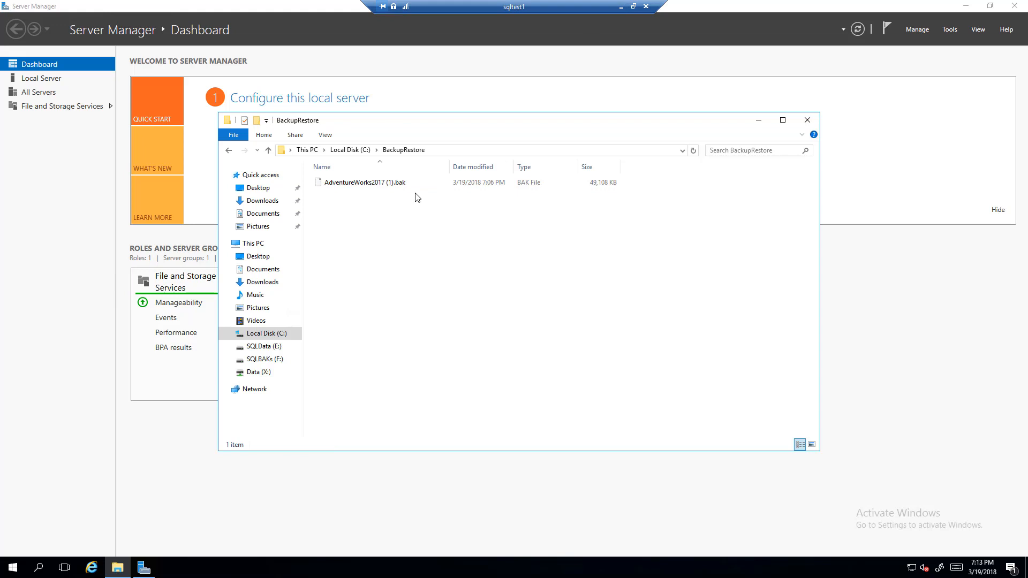
pyautogui.moveTo(448, 245)
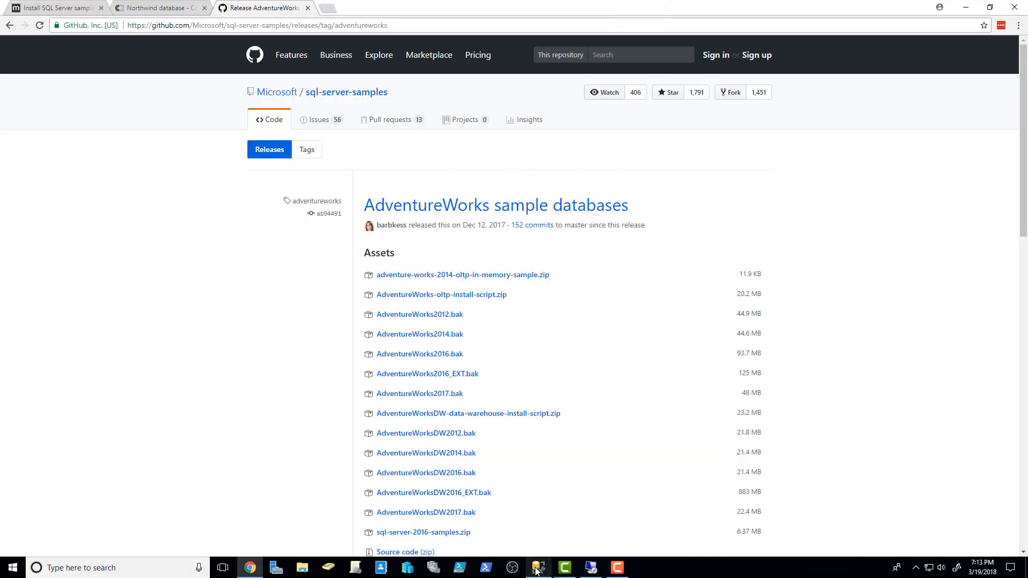
# Step: Connect to sqltest1 using Windows Authentication and expand its Databases folder
pyautogui.click(538, 567)
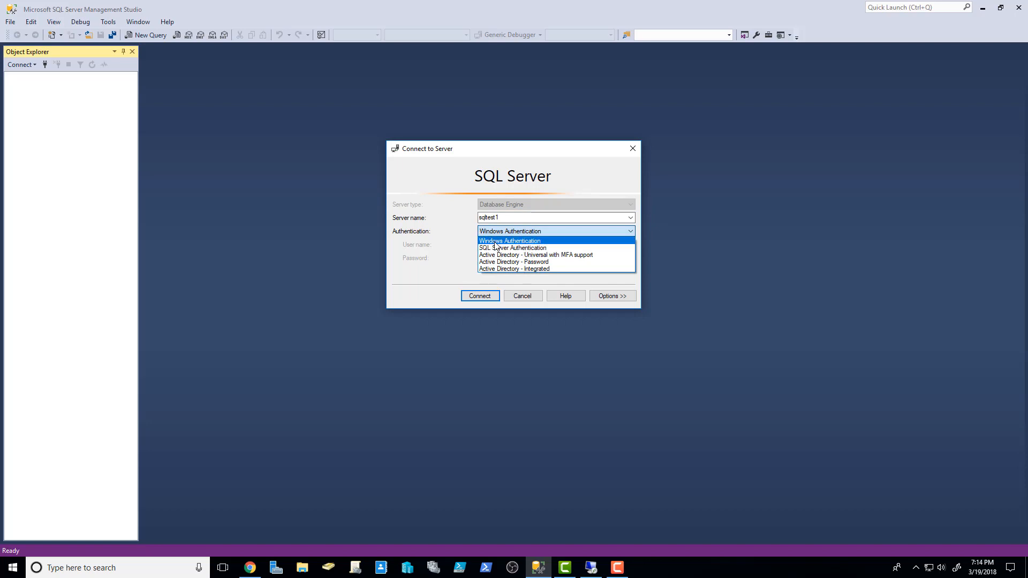
pyautogui.click(479, 295)
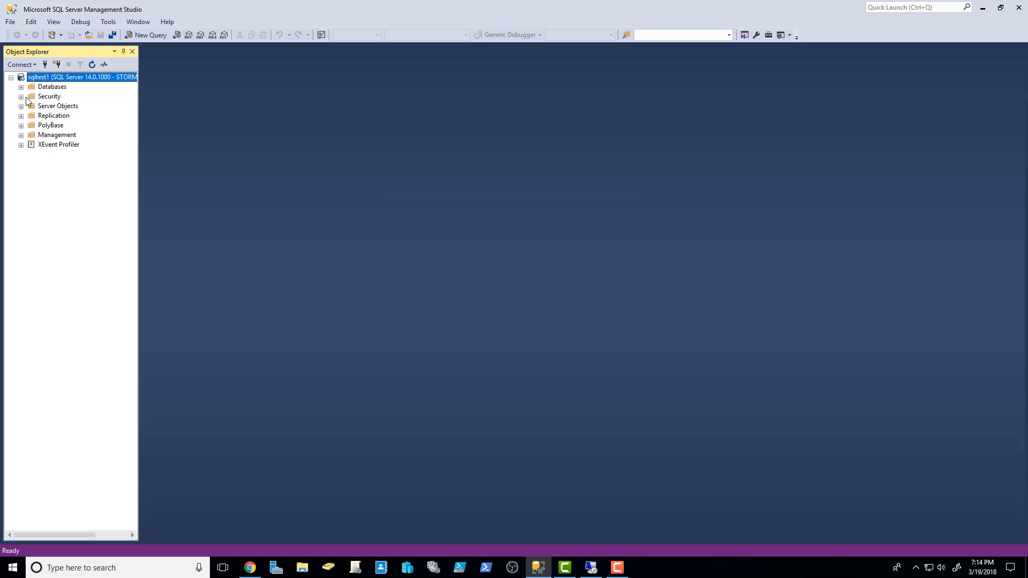
pyautogui.click(21, 86)
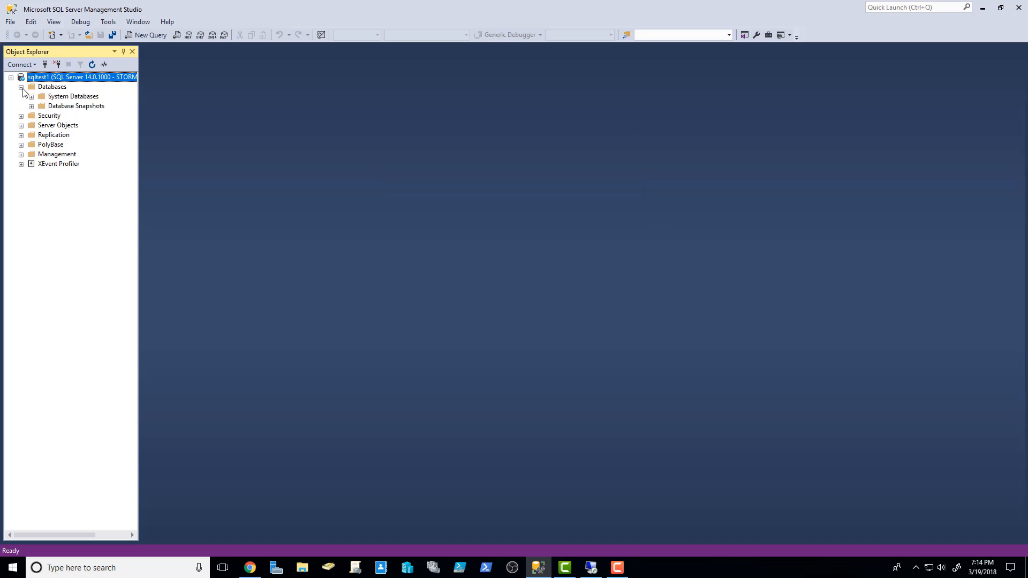
pyautogui.click(21, 87)
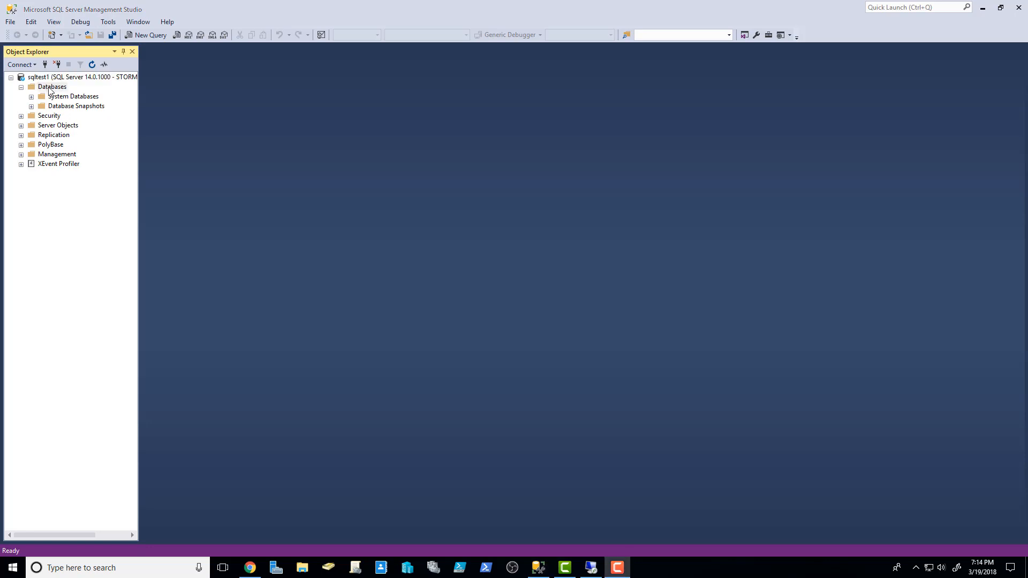
# Step: Start a database restore from the Databases folder with a backup device as the source
pyautogui.rightClick(52, 87)
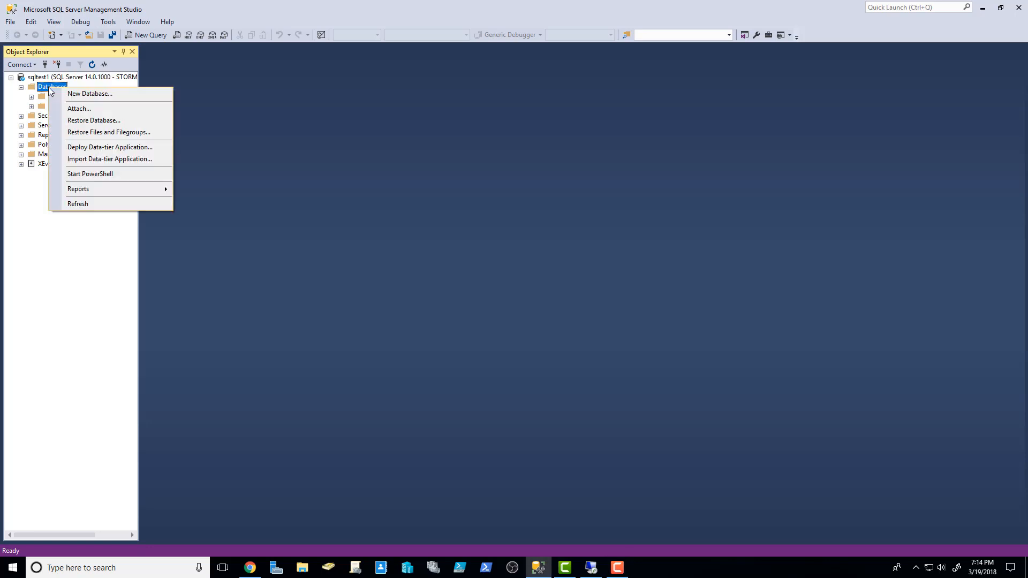
pyautogui.moveTo(93, 120)
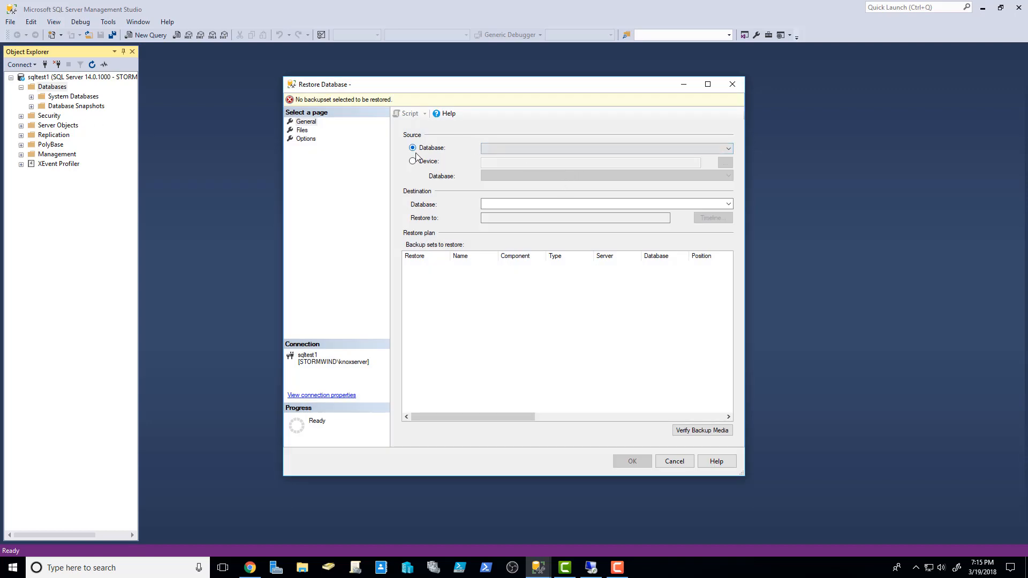
pyautogui.moveTo(350, 141)
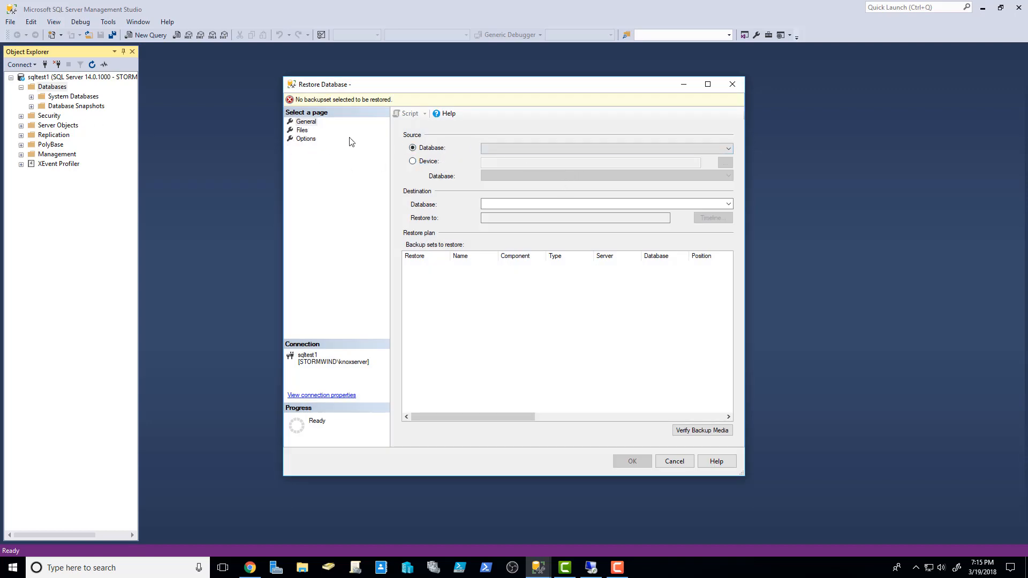
pyautogui.click(726, 147)
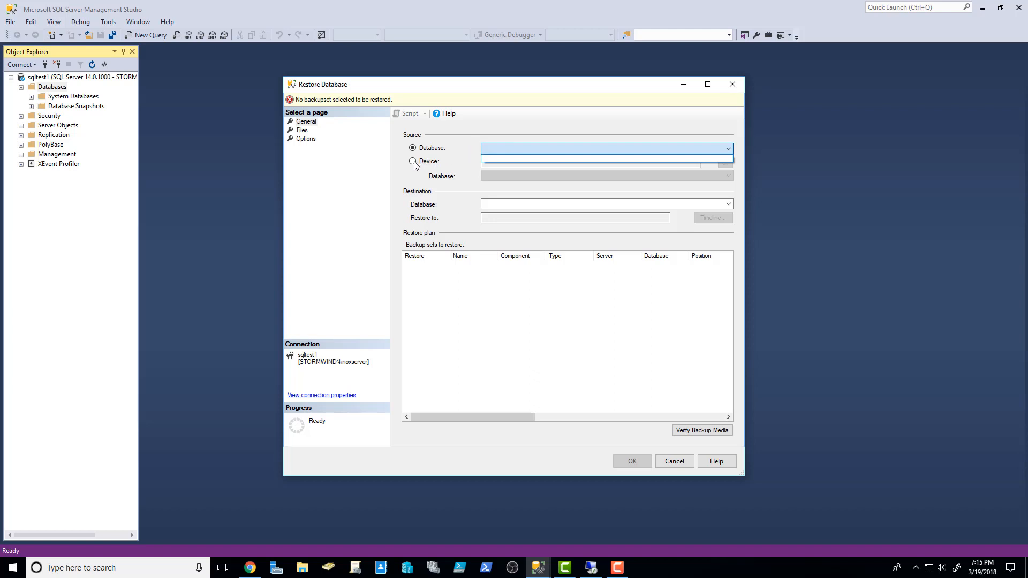
pyautogui.click(412, 162)
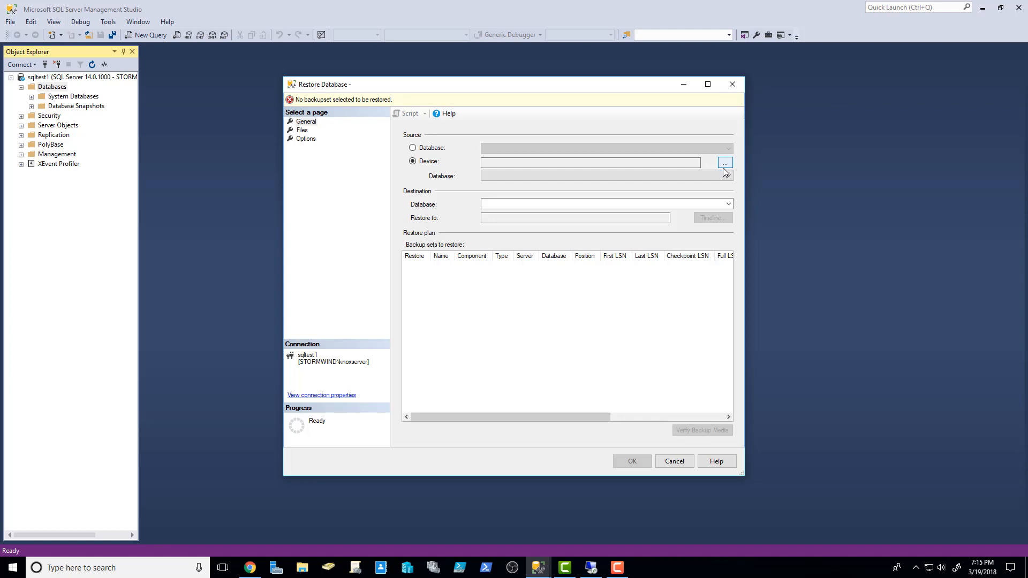
# Step: Add C:\BackupRestore\AdventureWorks2017 (1).bak as the backup file and confirm it
pyautogui.click(724, 163)
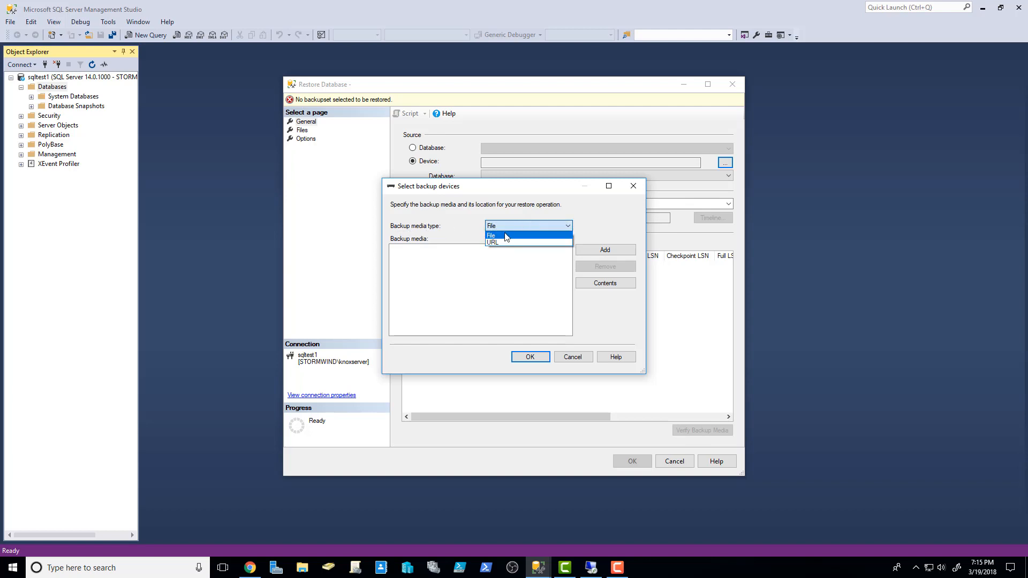
pyautogui.click(604, 250)
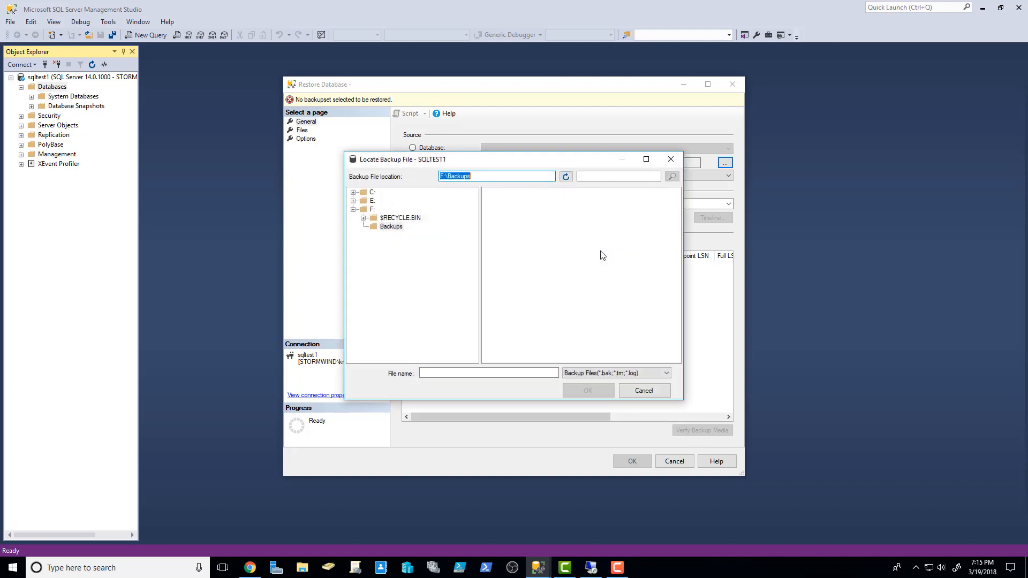
pyautogui.click(353, 192)
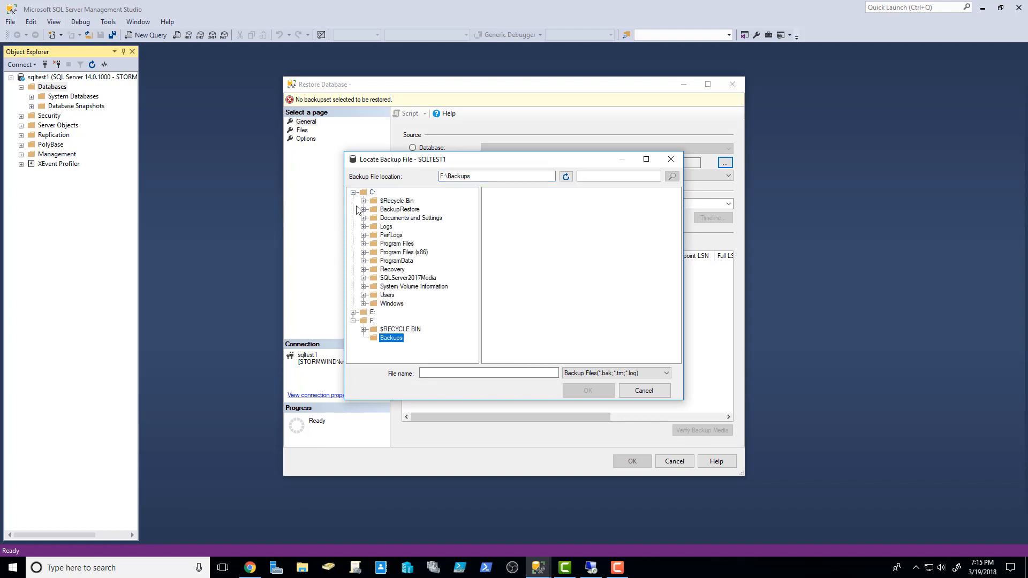
pyautogui.click(400, 210)
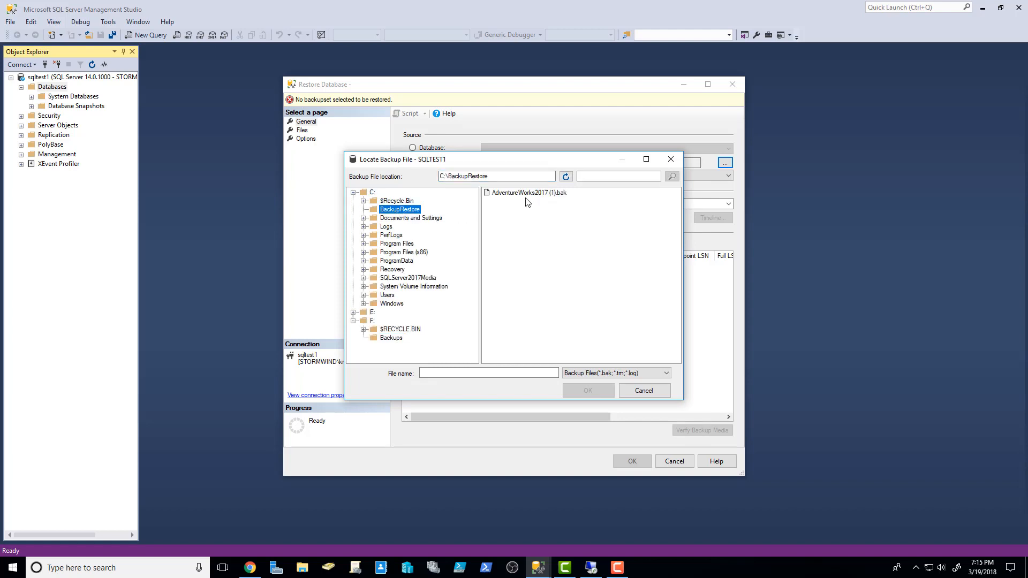
pyautogui.click(528, 192)
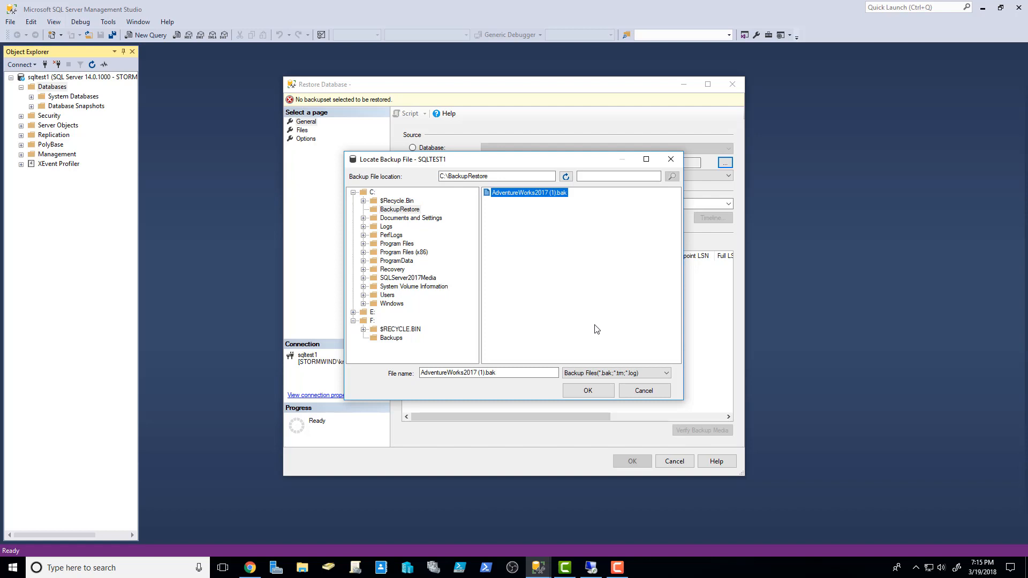
pyautogui.click(587, 390)
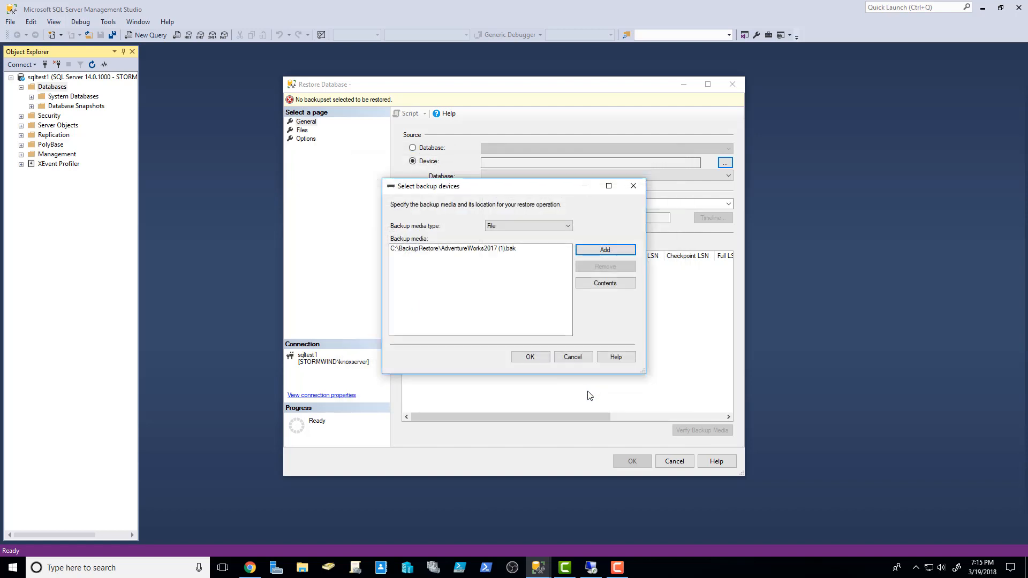
pyautogui.click(528, 357)
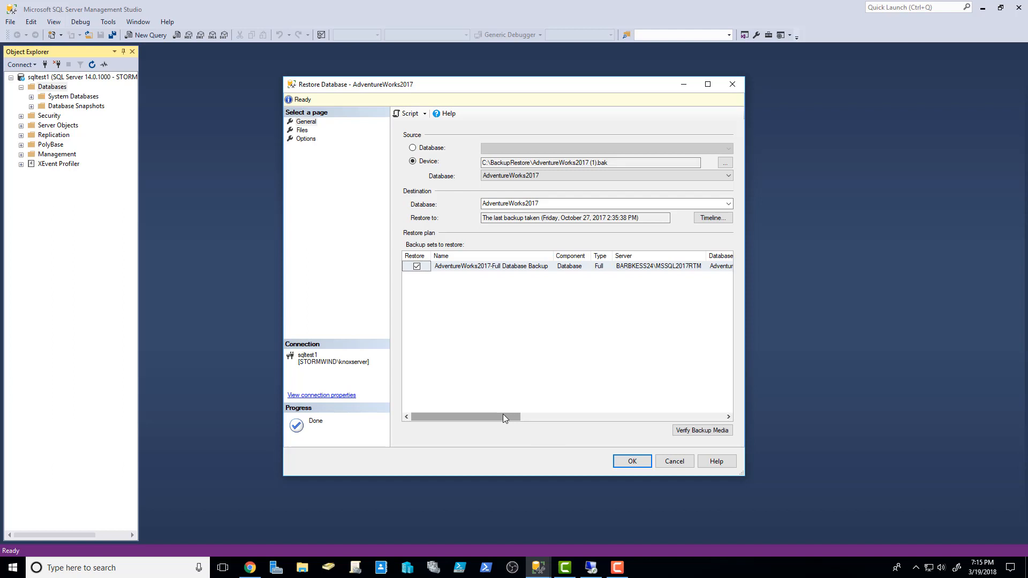
pyautogui.moveTo(505, 416); pyautogui.dragTo(547, 417)
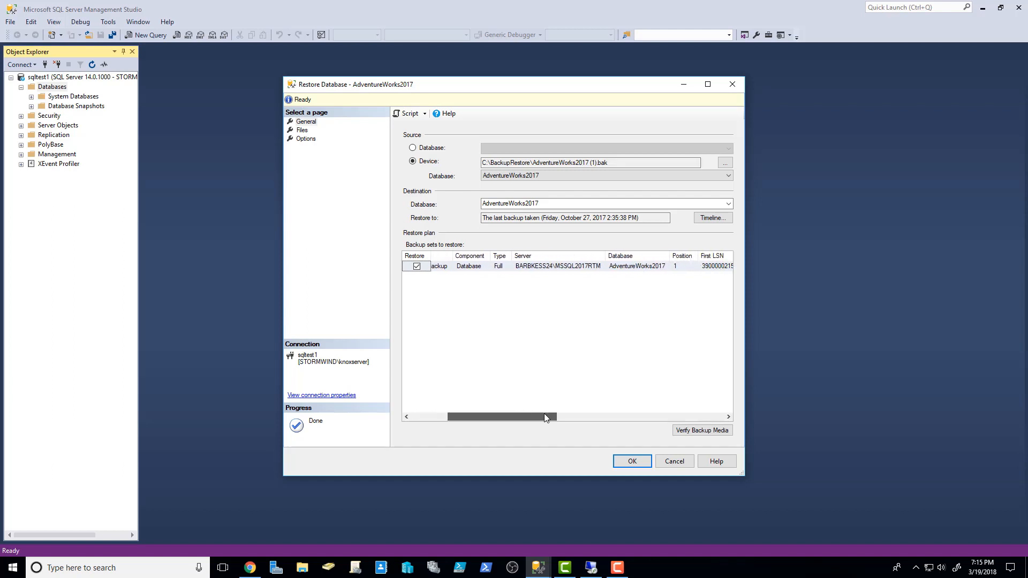
pyautogui.moveTo(547, 417); pyautogui.dragTo(652, 417)
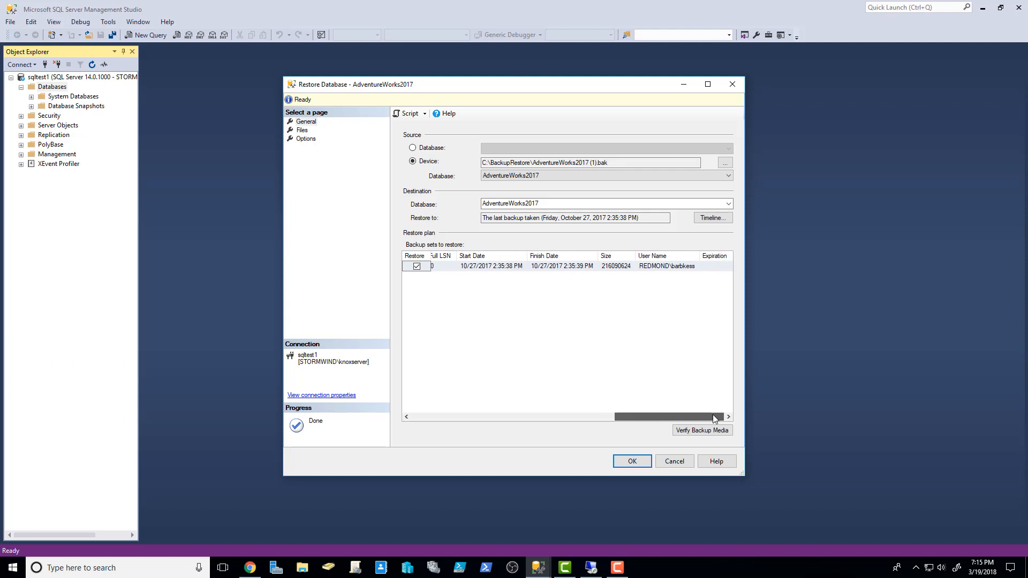
pyautogui.moveTo(715, 417); pyautogui.dragTo(681, 416)
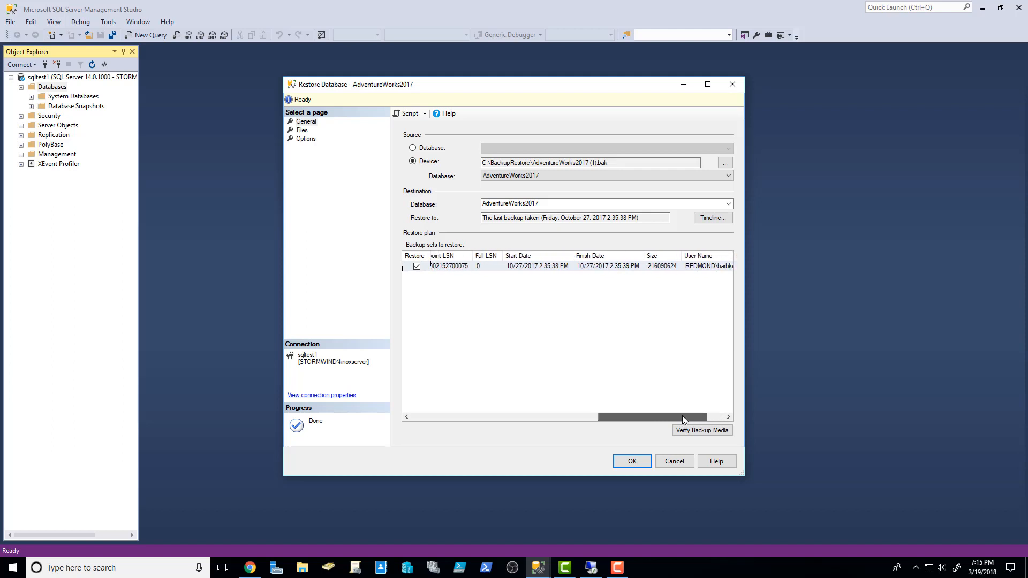
pyautogui.moveTo(684, 416); pyautogui.dragTo(467, 417)
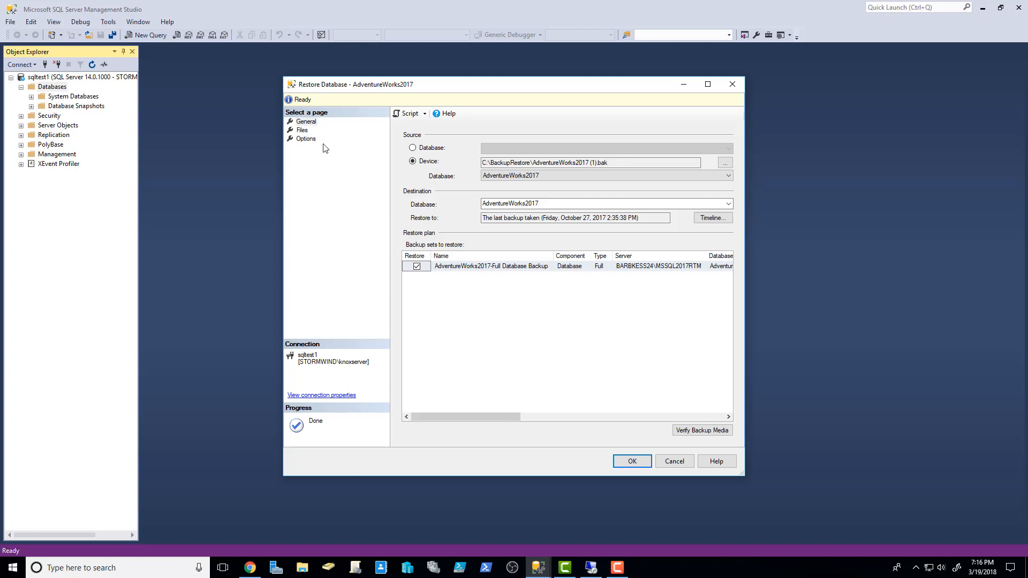
# Step: Show the restore's database file locations and check the Databases folder on SQLData (E:)
pyautogui.click(302, 129)
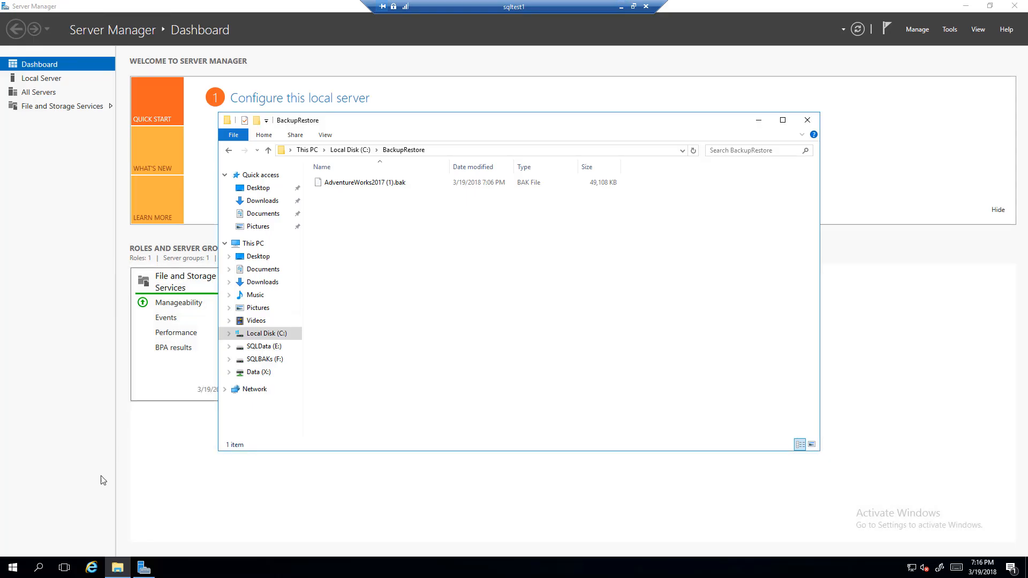
pyautogui.click(261, 346)
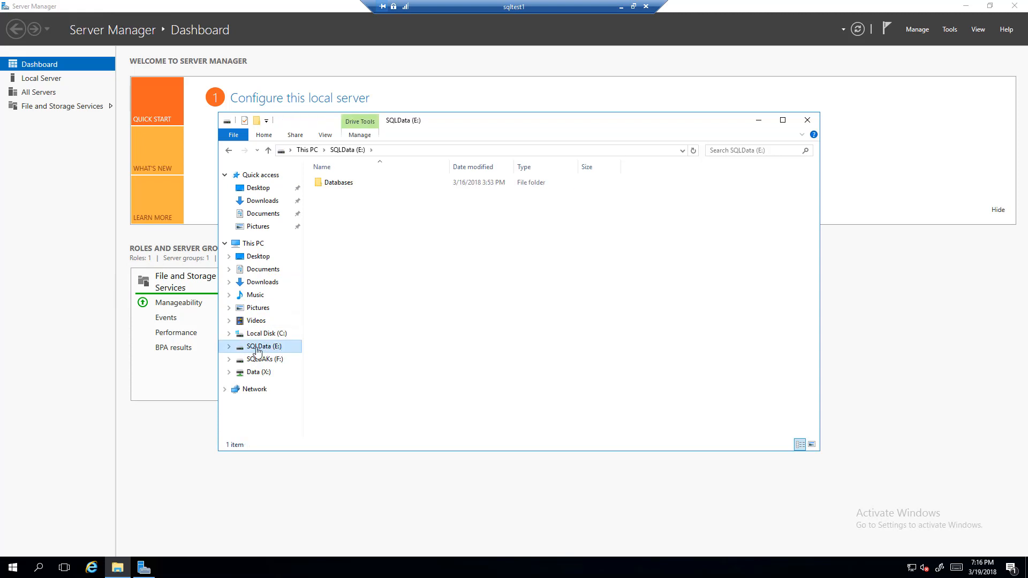
pyautogui.moveTo(292, 356)
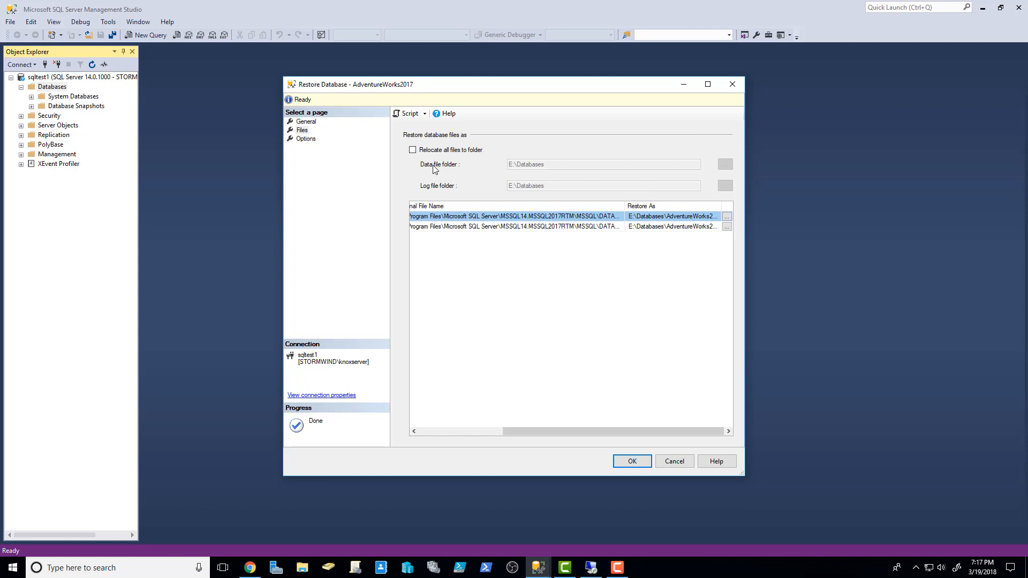
# Step: Look at the data file folder without changing it, then view the restore Options page
pyautogui.click(413, 149)
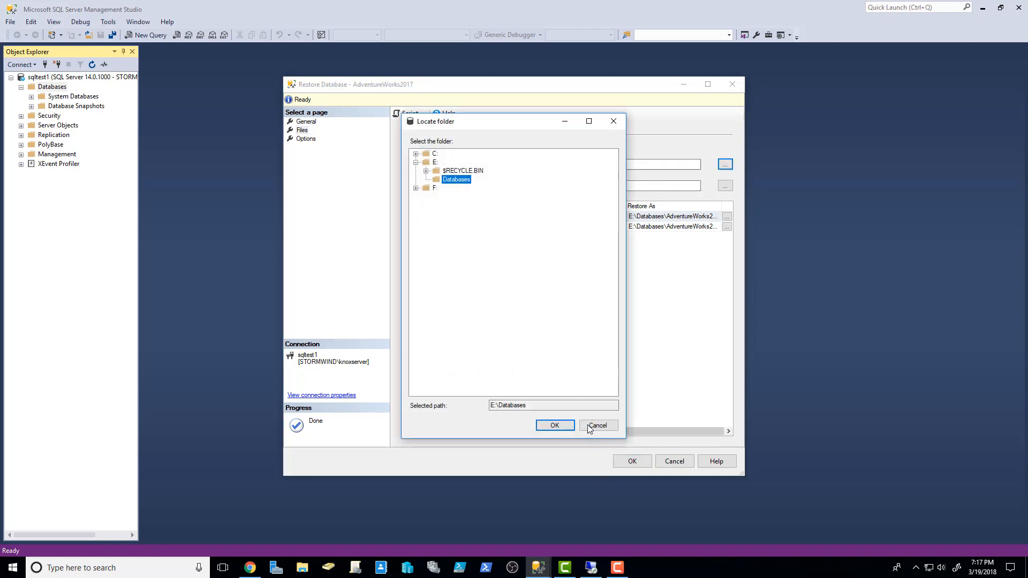
pyautogui.click(554, 424)
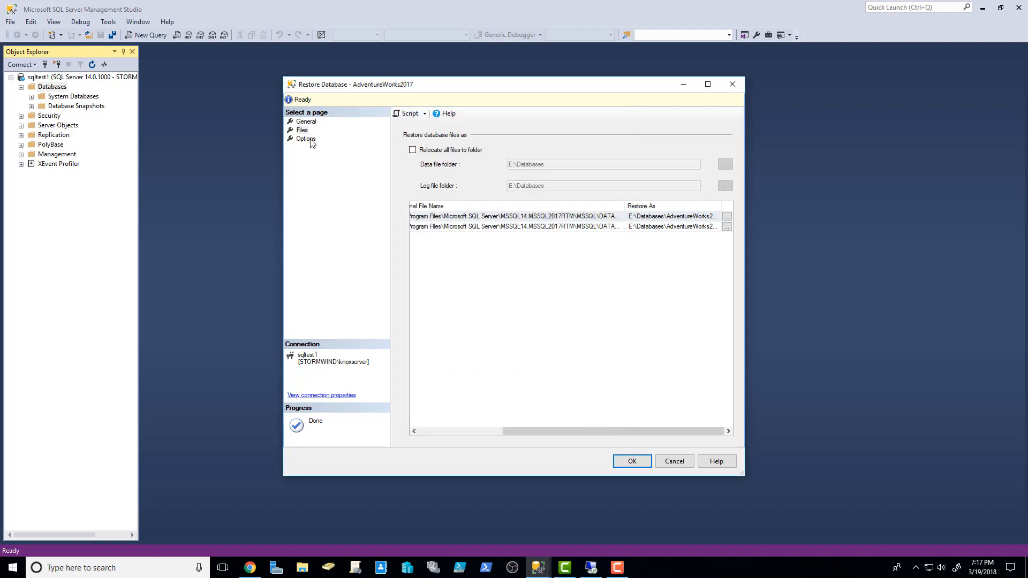
pyautogui.click(306, 139)
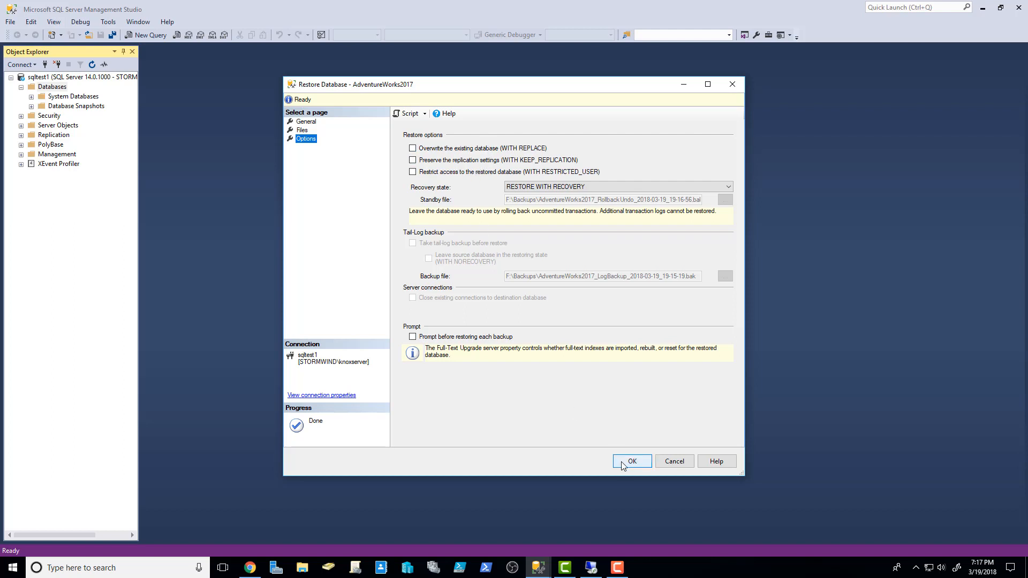
# Step: Run the AdventureWorks2017 restore and acknowledge the success message
pyautogui.click(631, 461)
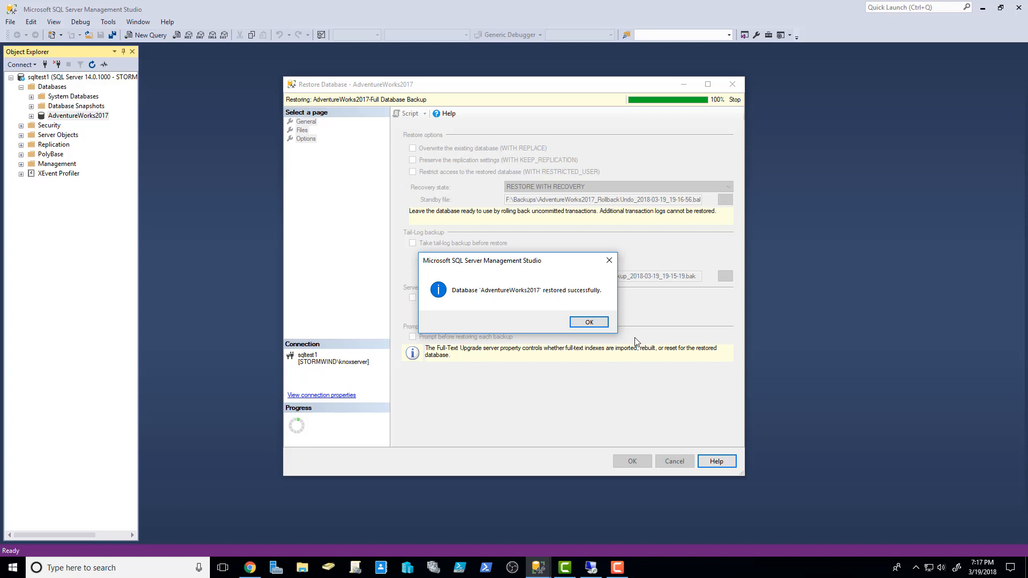
pyautogui.click(587, 321)
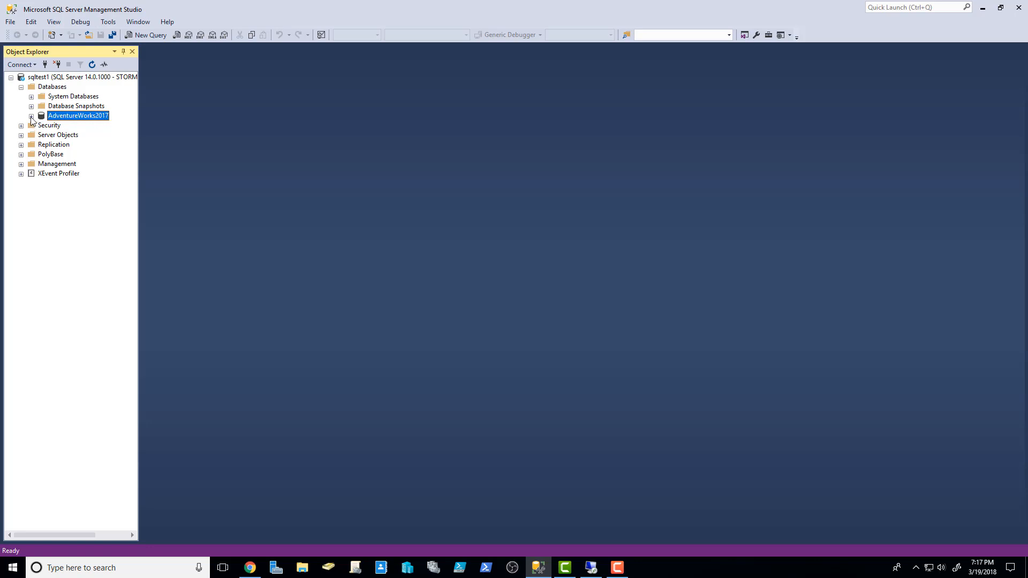
# Step: Expand AdventureWorks2017 > Tables and scroll through the listed tables
pyautogui.click(31, 116)
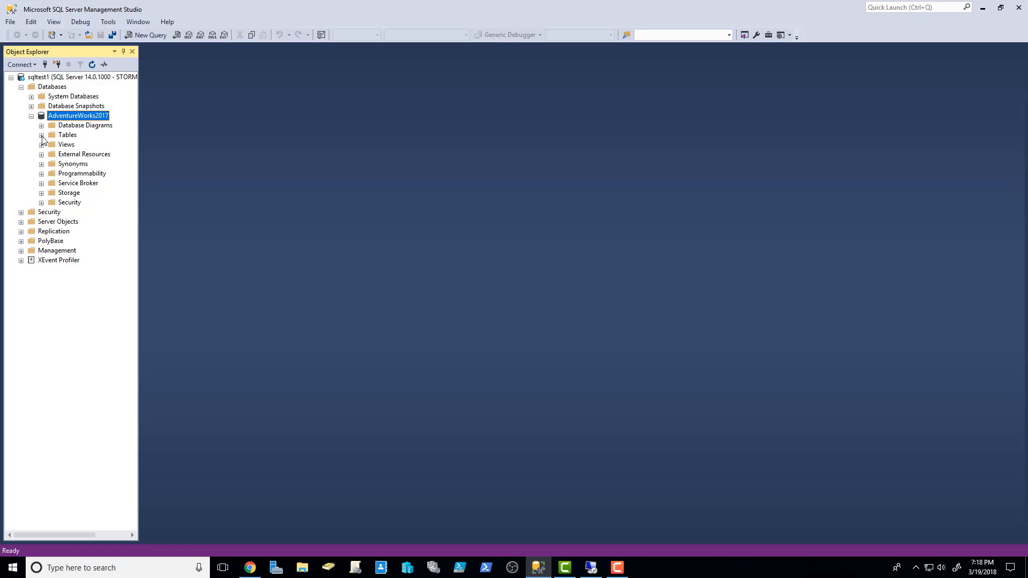
pyautogui.click(41, 135)
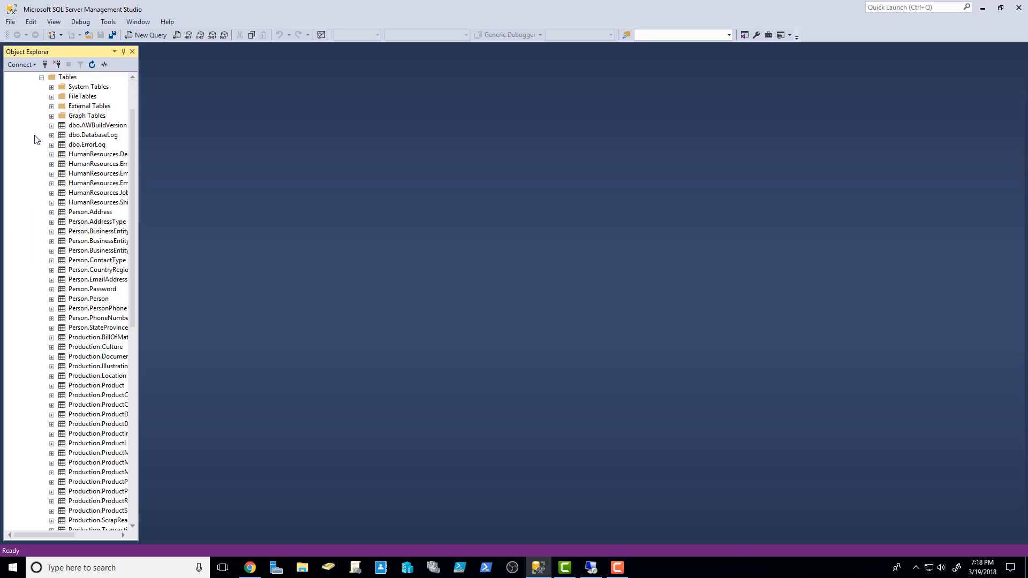
pyautogui.moveTo(131, 182)
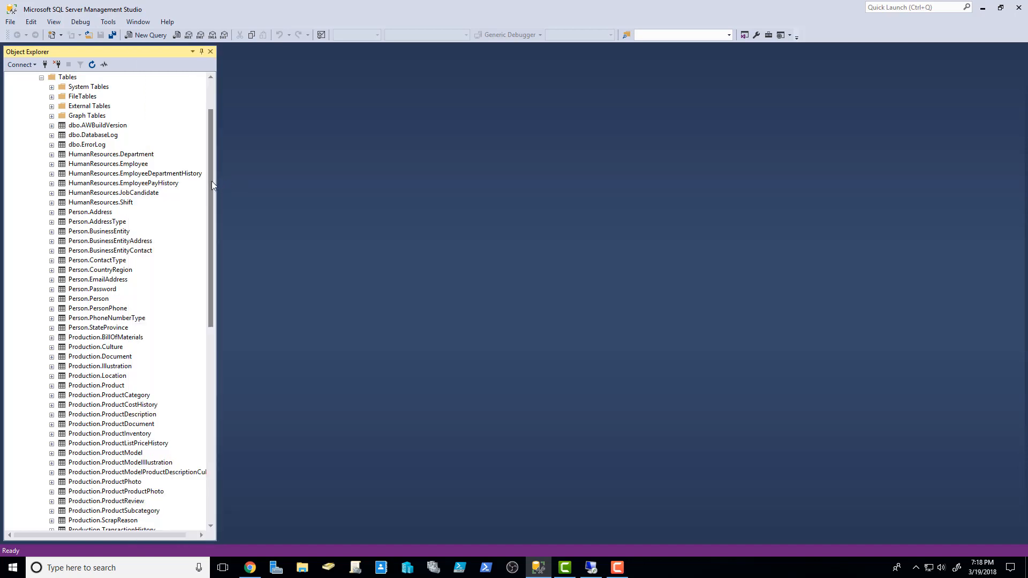
pyautogui.scroll(-3)
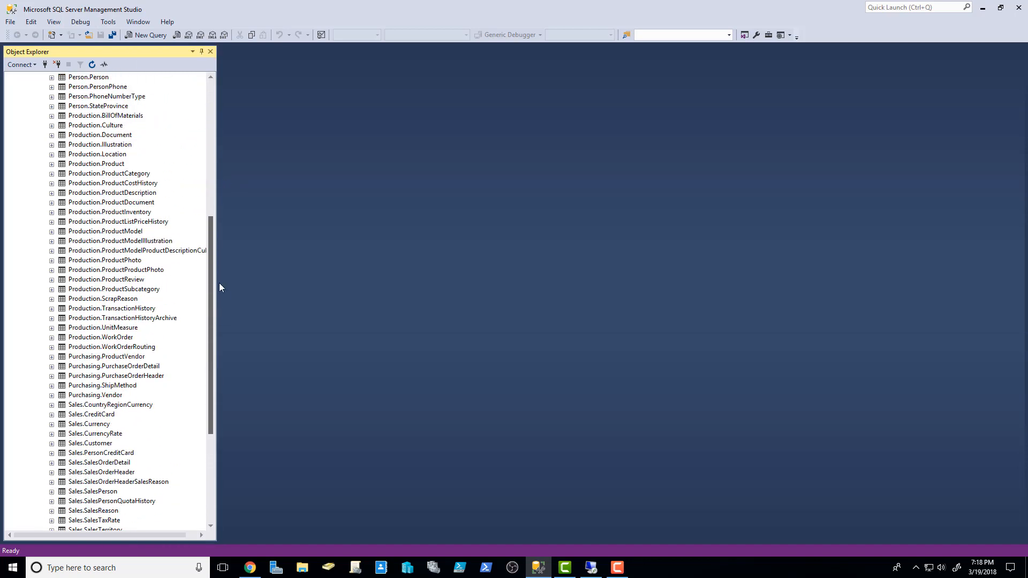